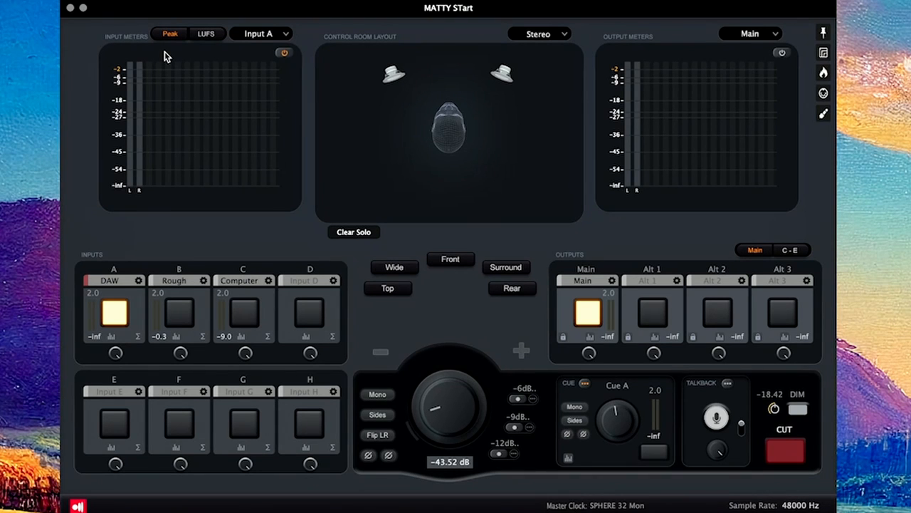
{"action": "mouse_move", "coordinate": [155, 52]}
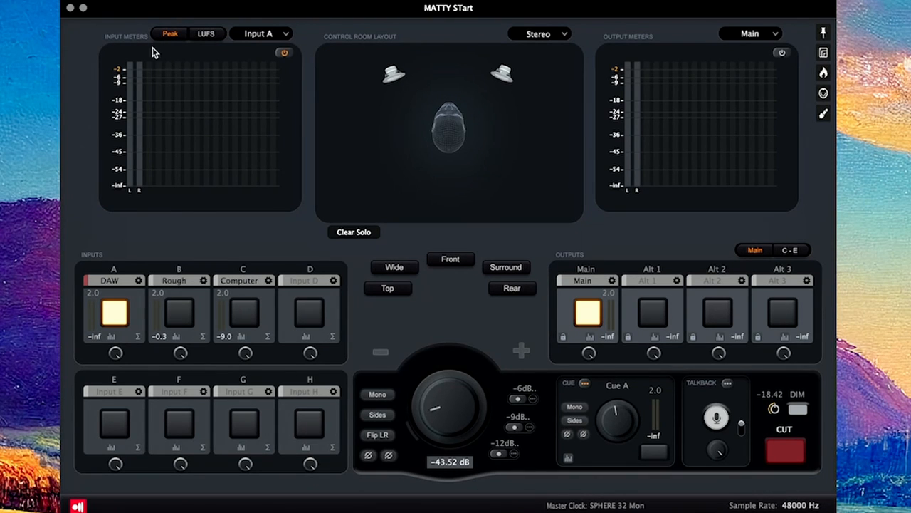
{"action": "mouse_move", "coordinate": [142, 47]}
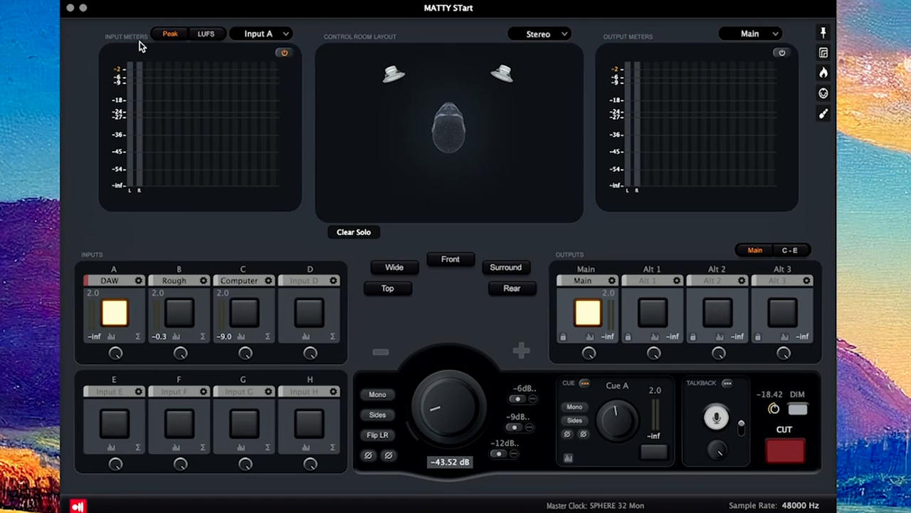
{"action": "mouse_move", "coordinate": [169, 78]}
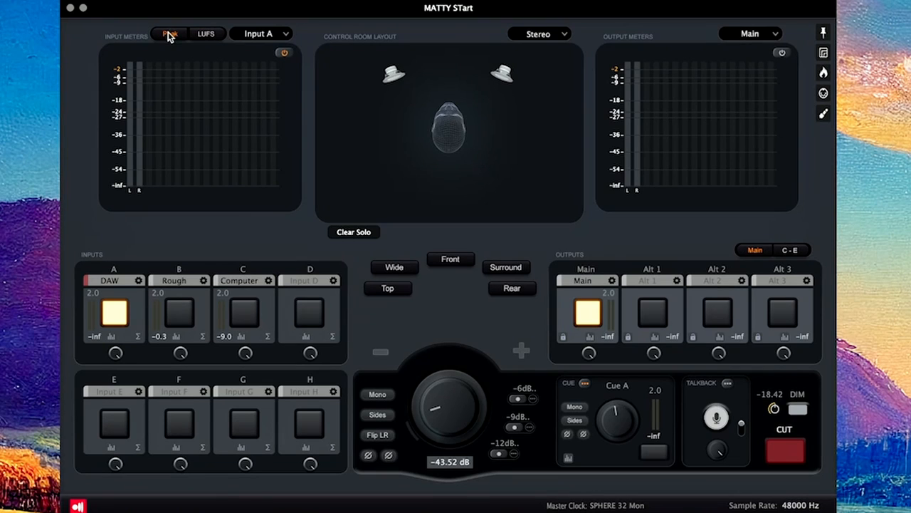
Switch the input meters to LUFS, browse inputs and loudness targets, and keep the Stereo layout.
{"action": "left_click", "coordinate": [206, 34]}
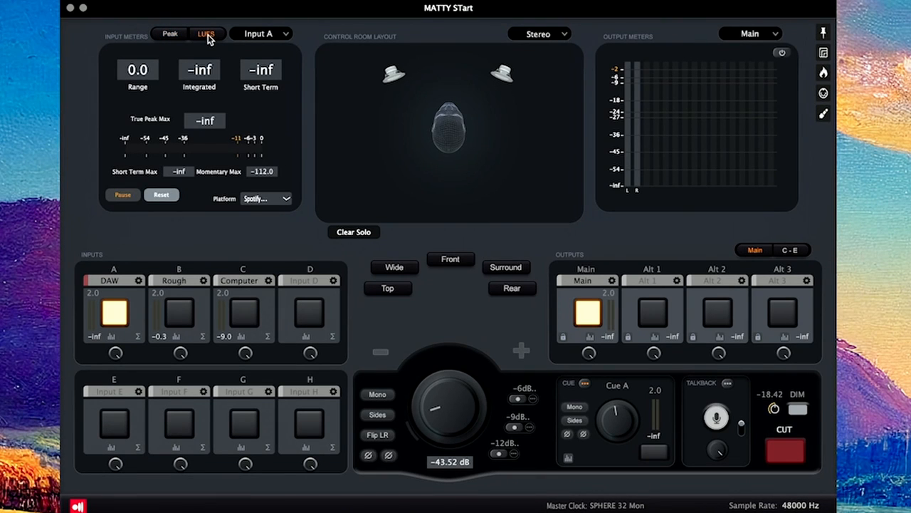
{"action": "left_click", "coordinate": [259, 34]}
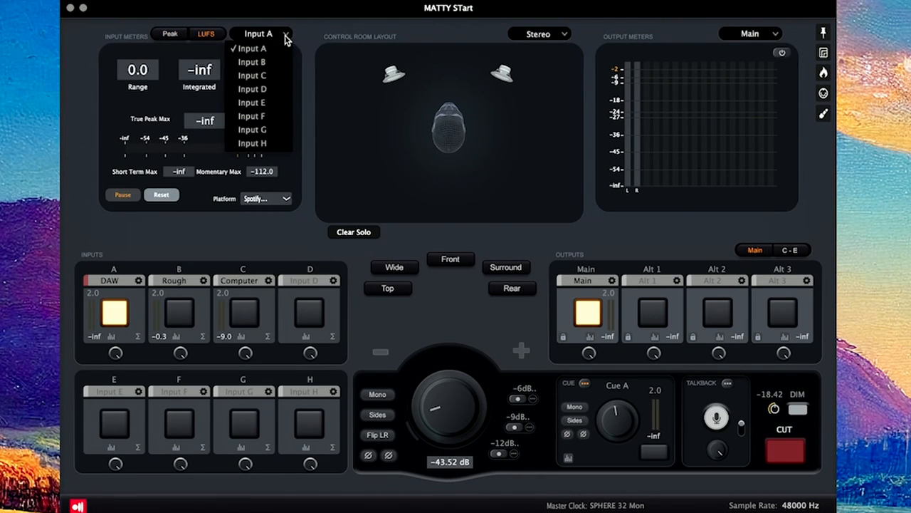
{"action": "left_click", "coordinate": [266, 198]}
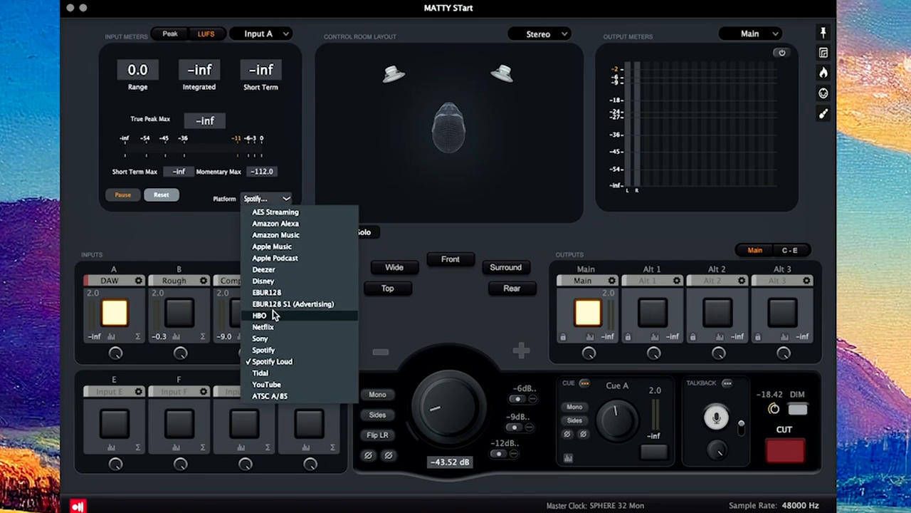
{"action": "mouse_move", "coordinate": [283, 269]}
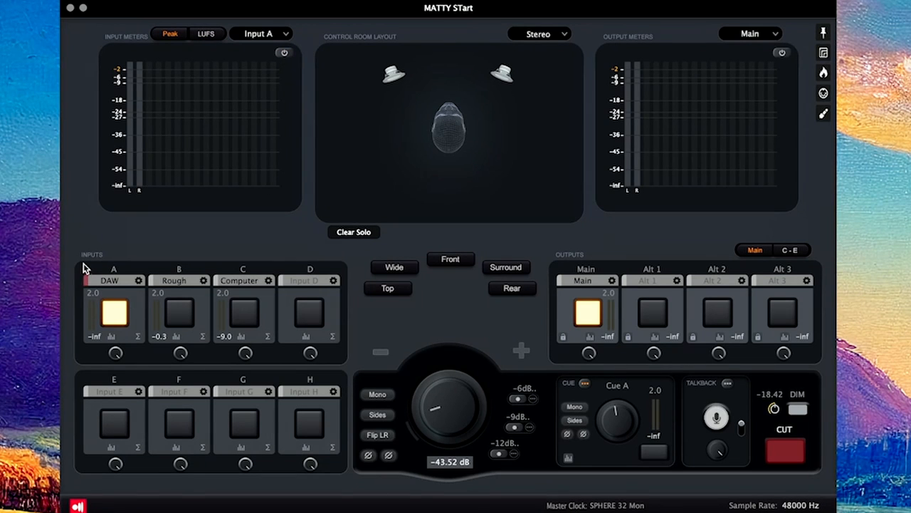
{"action": "mouse_move", "coordinate": [269, 326]}
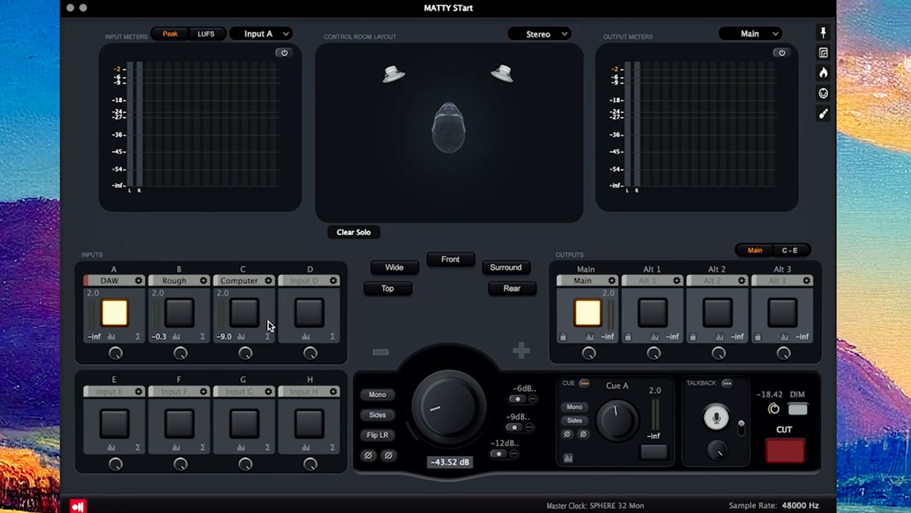
{"action": "mouse_move", "coordinate": [138, 288]}
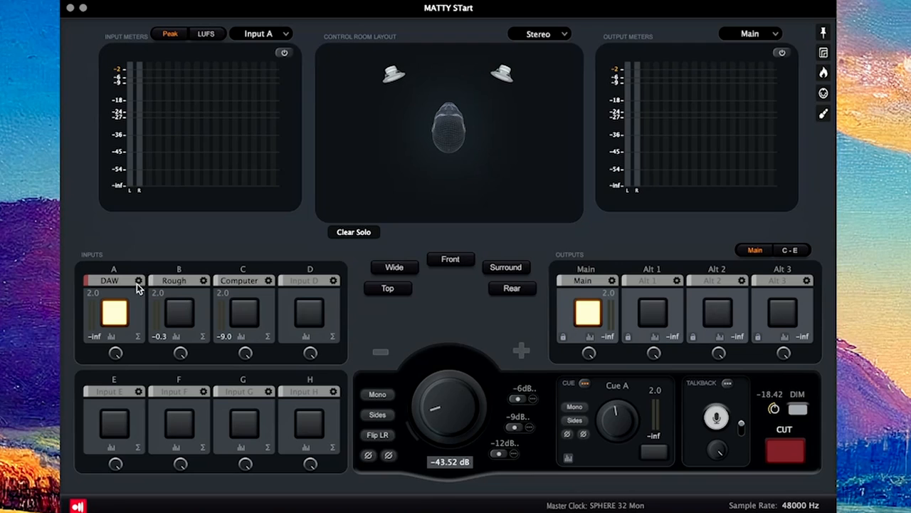
{"action": "mouse_move", "coordinate": [174, 289]}
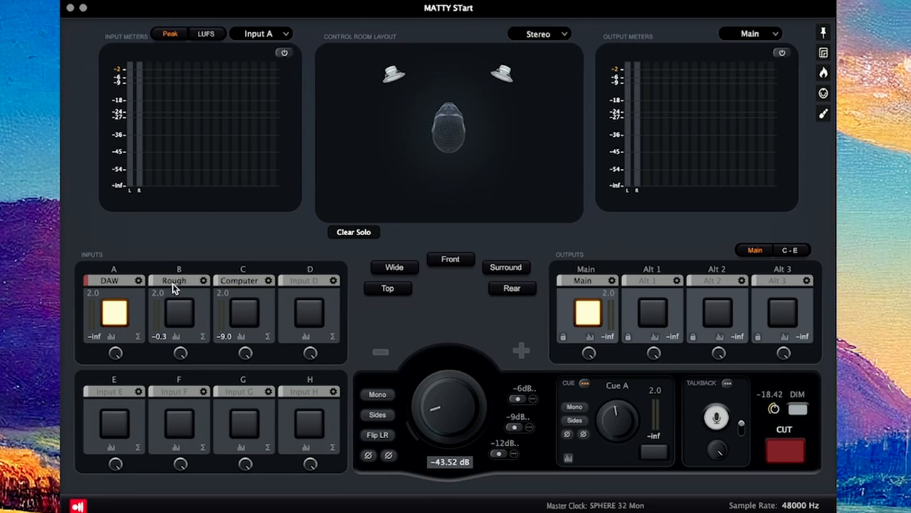
{"action": "mouse_move", "coordinate": [174, 289]}
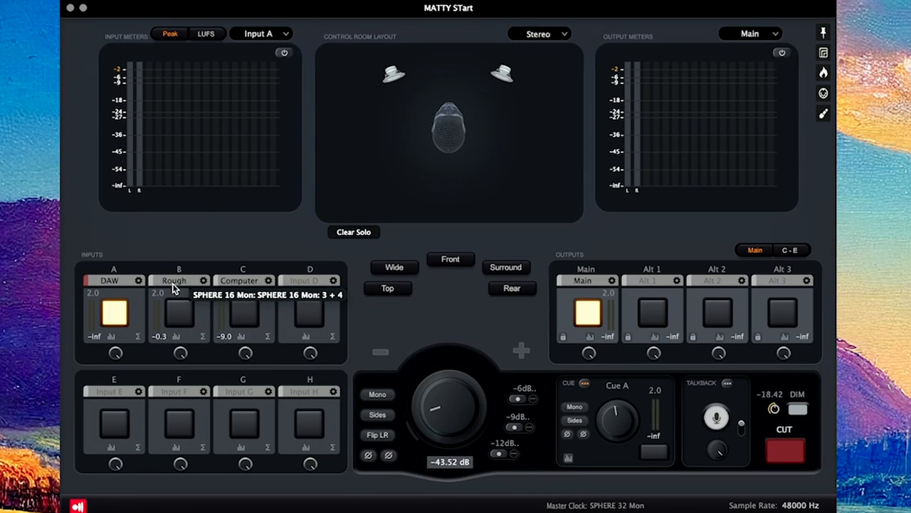
{"action": "mouse_move", "coordinate": [245, 248]}
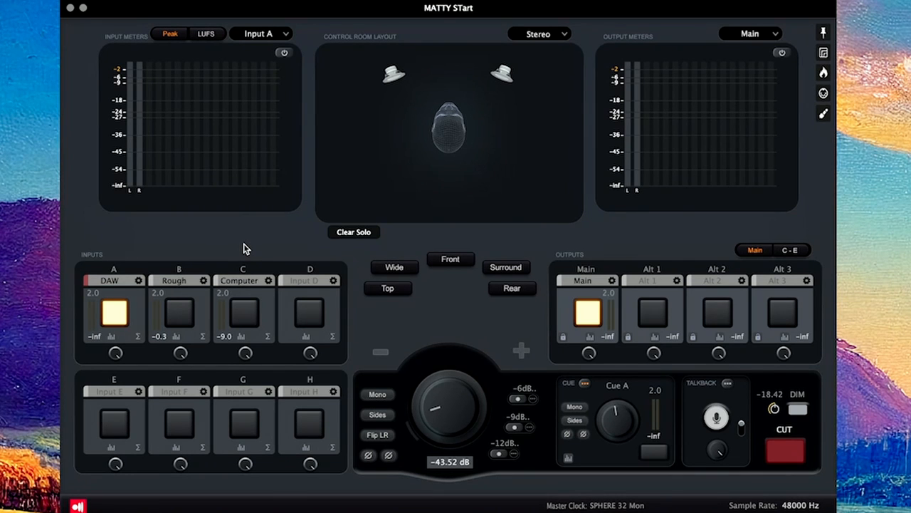
{"action": "mouse_move", "coordinate": [258, 270]}
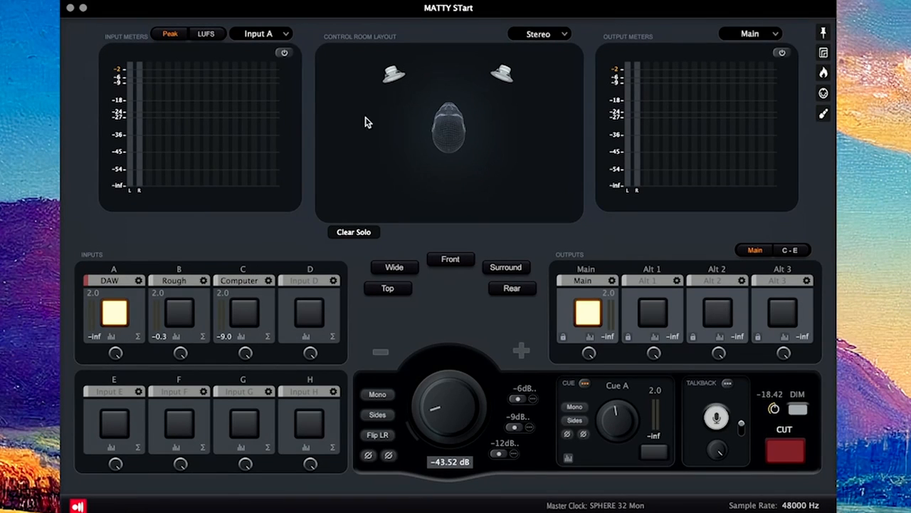
{"action": "mouse_move", "coordinate": [543, 45]}
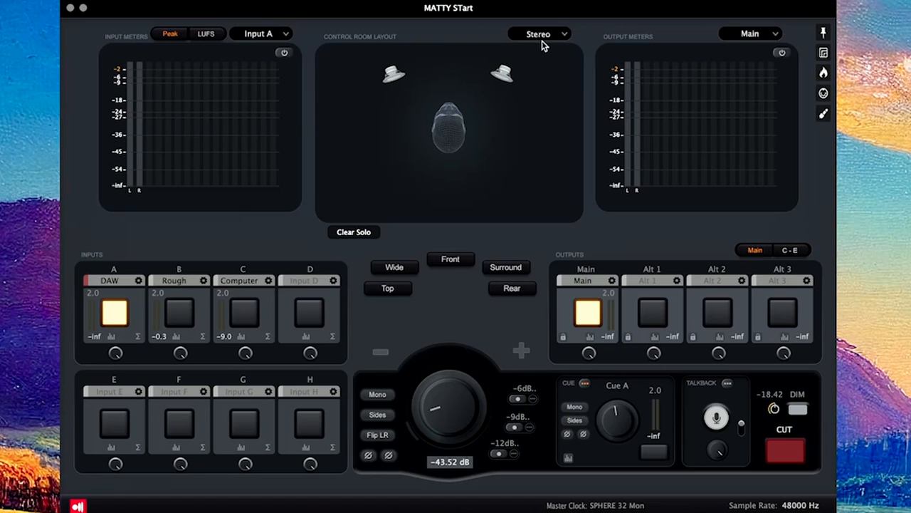
{"action": "left_click", "coordinate": [539, 34]}
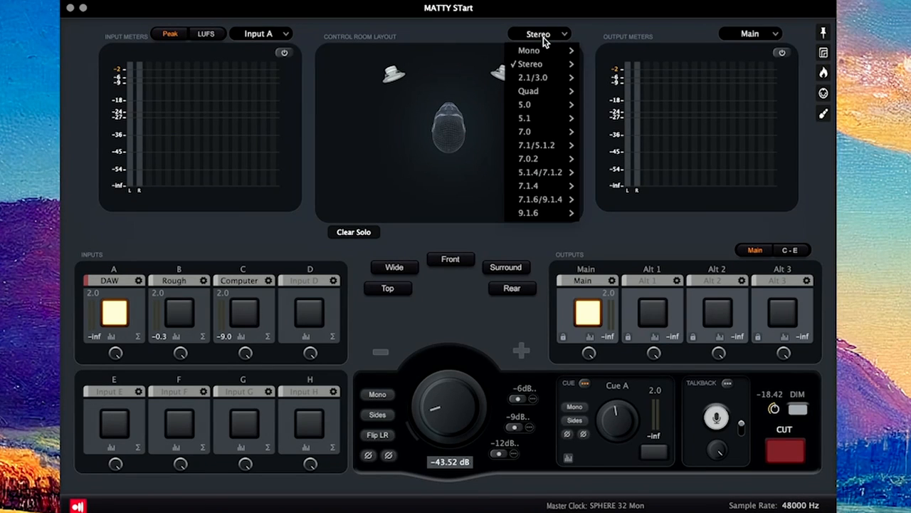
{"action": "mouse_move", "coordinate": [524, 105]}
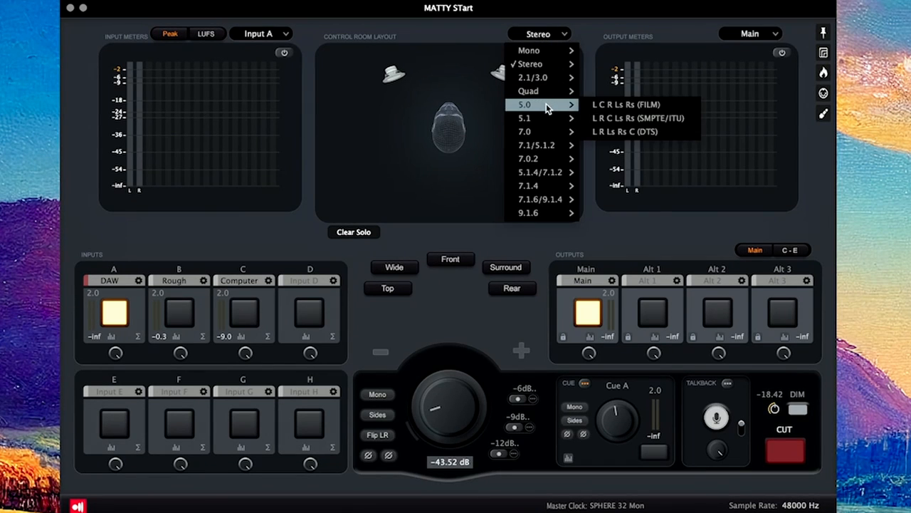
{"action": "mouse_move", "coordinate": [541, 213]}
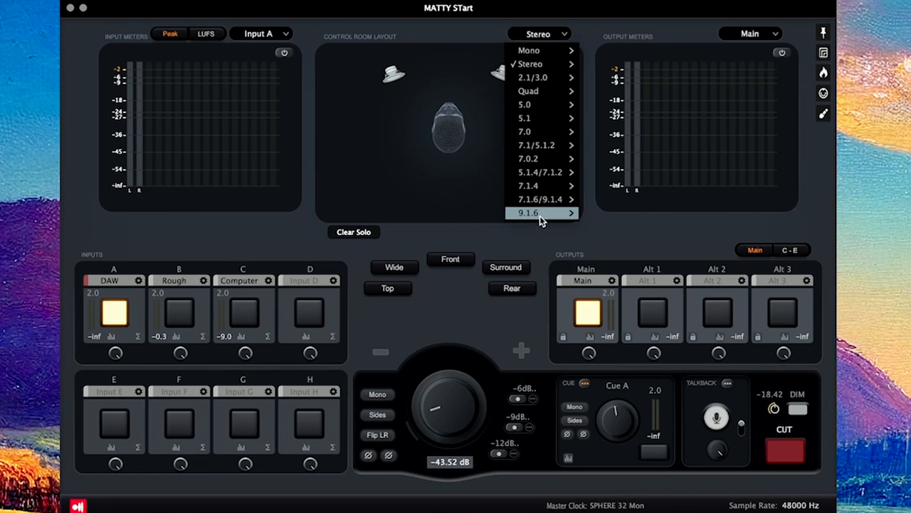
{"action": "mouse_move", "coordinate": [527, 186]}
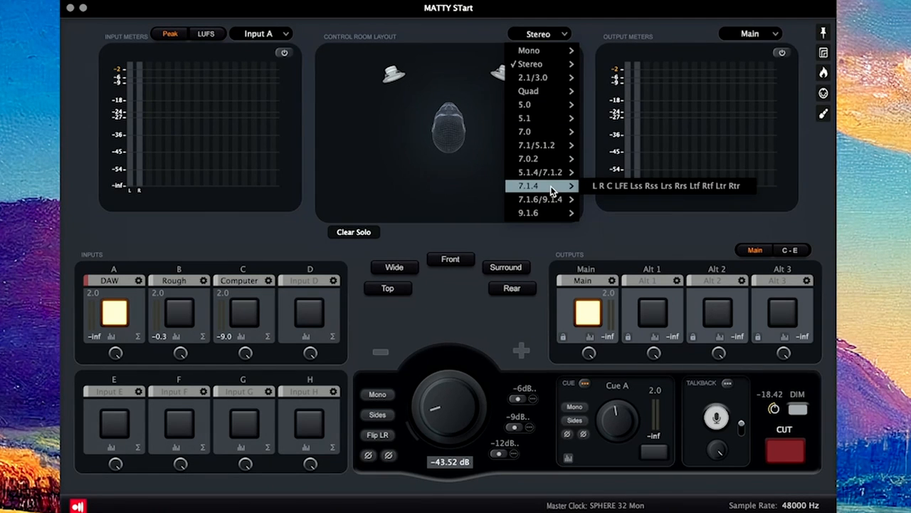
{"action": "left_click", "coordinate": [449, 38]}
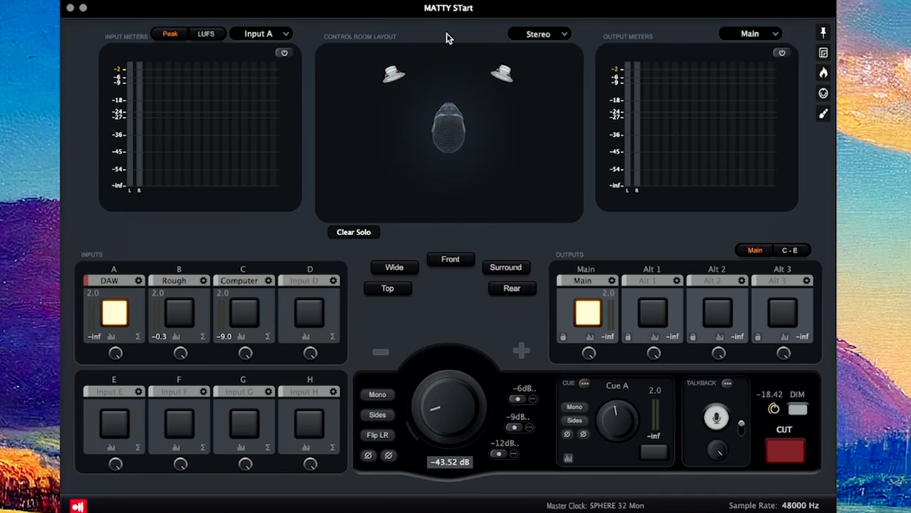
{"action": "mouse_move", "coordinate": [622, 77]}
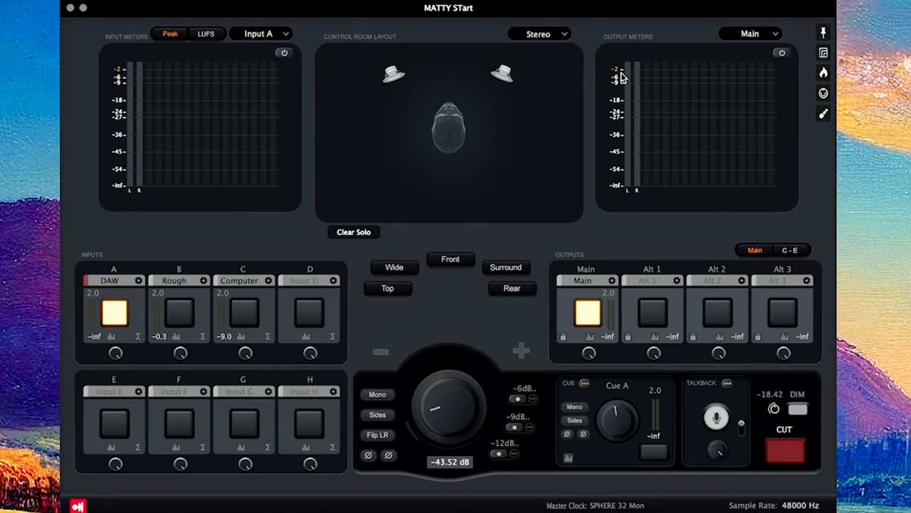
{"action": "mouse_move", "coordinate": [628, 94]}
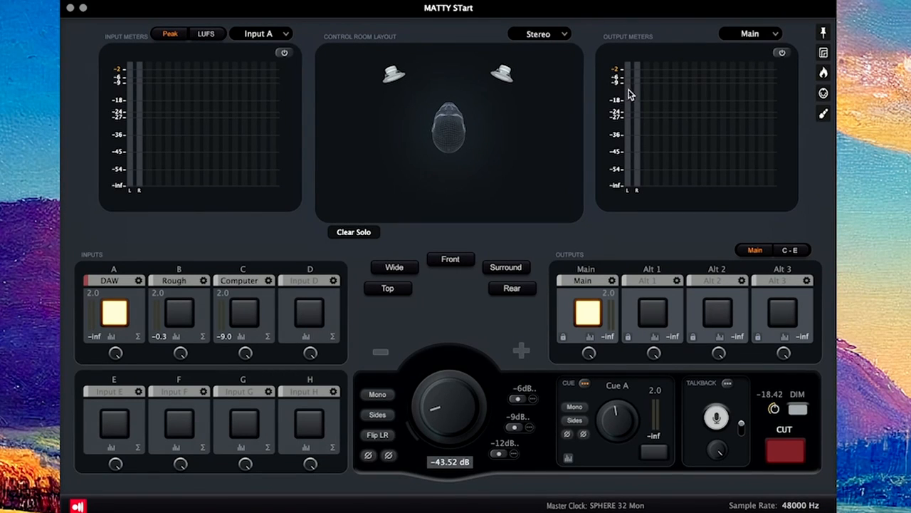
View outputs C, D and E, return to Main/Alt, and set volume to -35.84 dB.
{"action": "left_click", "coordinate": [751, 34]}
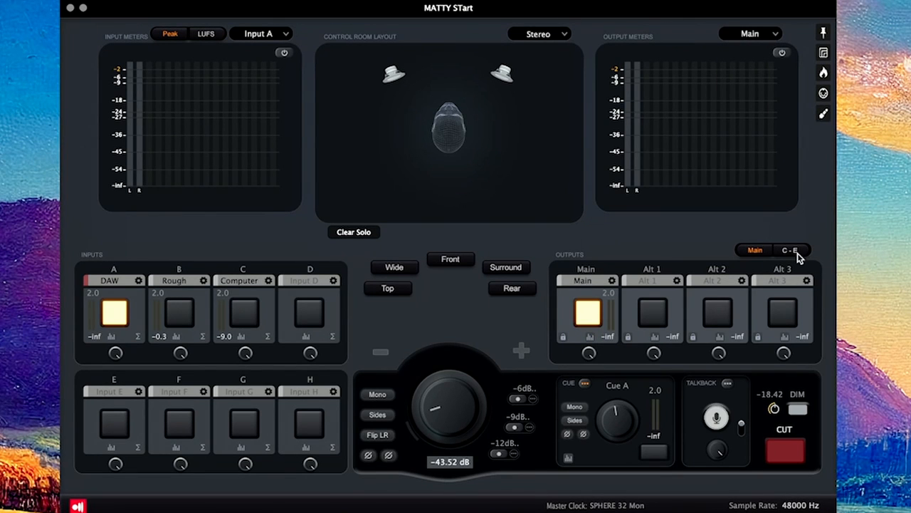
{"action": "left_click", "coordinate": [791, 250]}
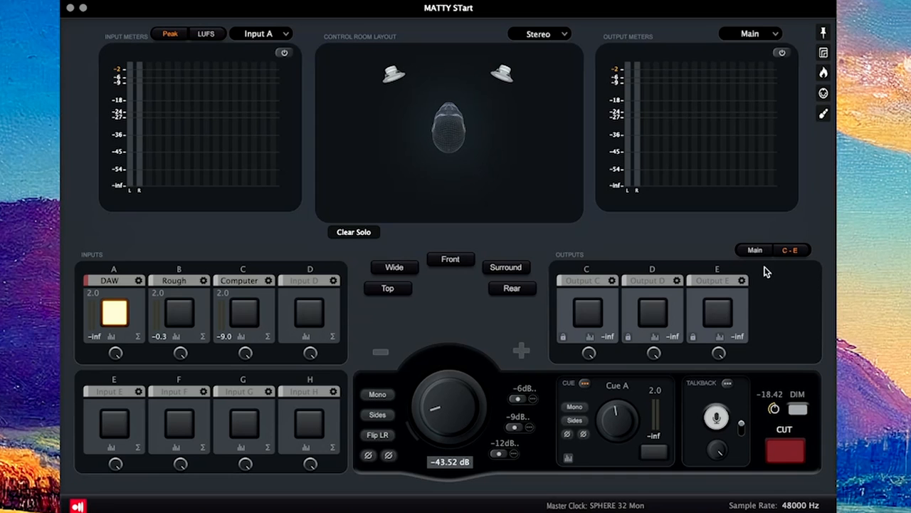
{"action": "left_click", "coordinate": [754, 249]}
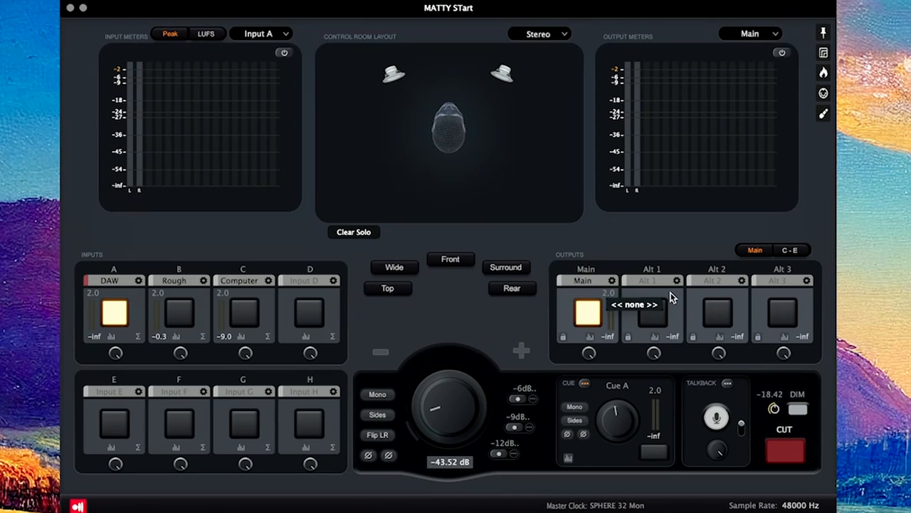
{"action": "mouse_move", "coordinate": [671, 295]}
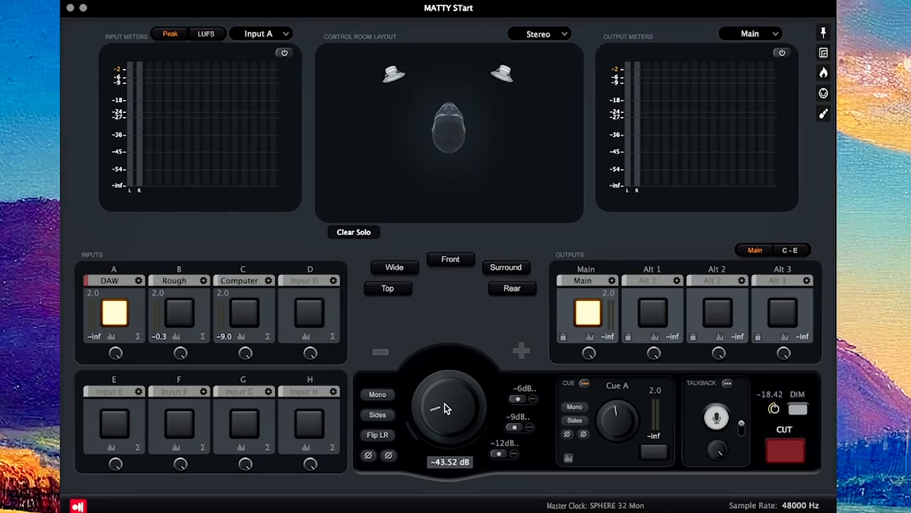
{"action": "left_click_drag", "start_coordinate": [436, 409], "coordinate": [449, 399]}
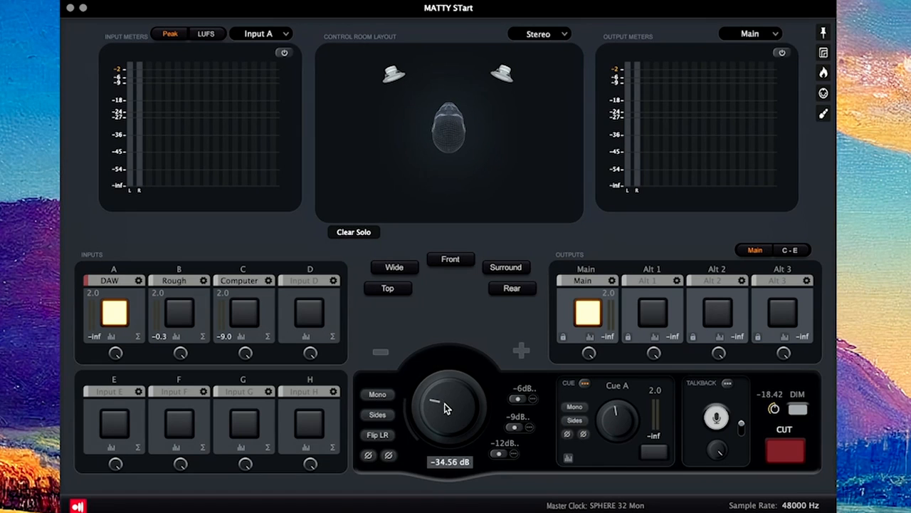
{"action": "left_click_drag", "start_coordinate": [449, 399], "coordinate": [447, 409]}
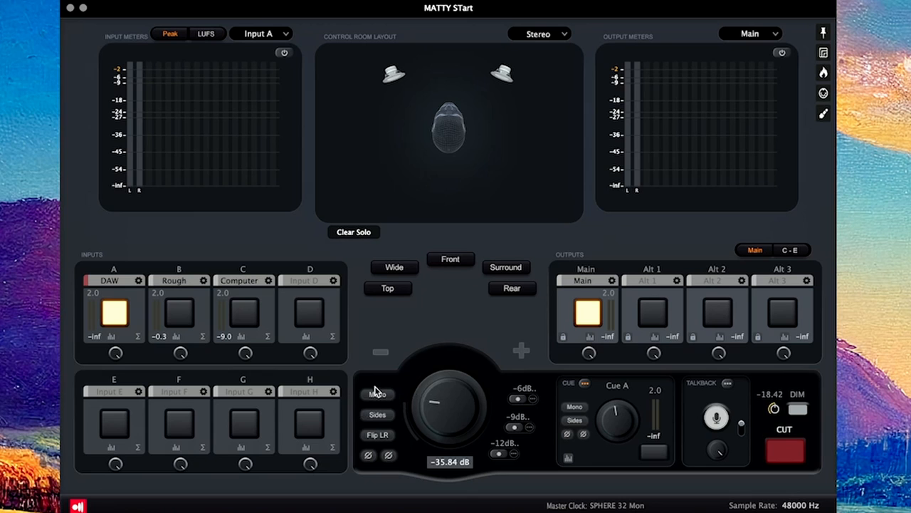
{"action": "mouse_move", "coordinate": [377, 394]}
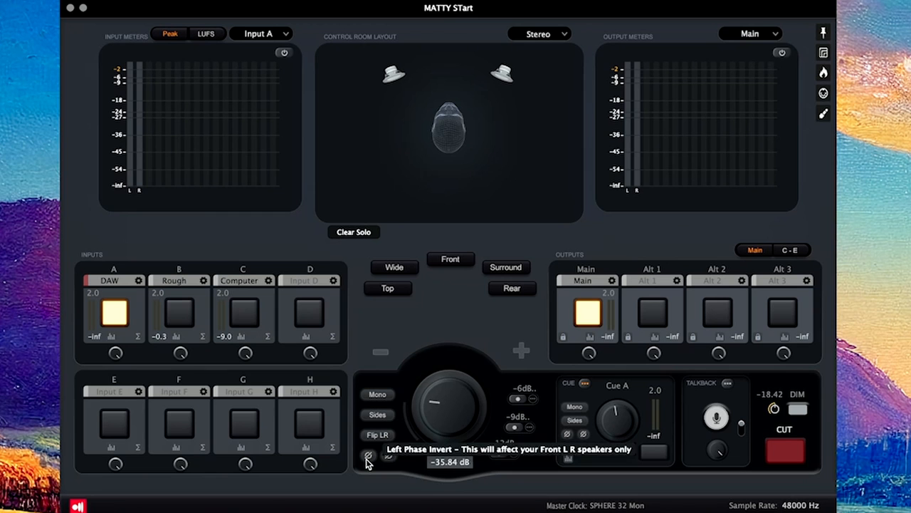
{"action": "mouse_move", "coordinate": [375, 482]}
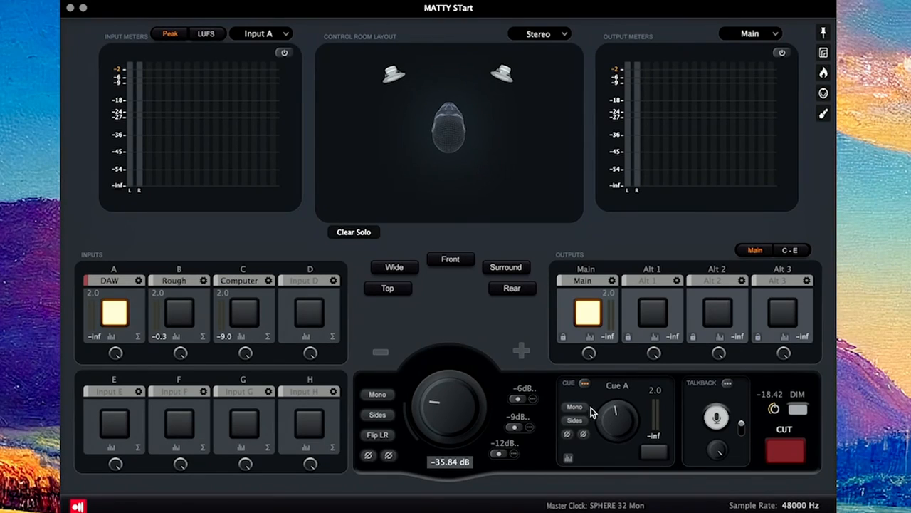
Drag the Cue A knob in the Cue section to -20.4.
{"action": "left_click_drag", "start_coordinate": [595, 413], "coordinate": [582, 460]}
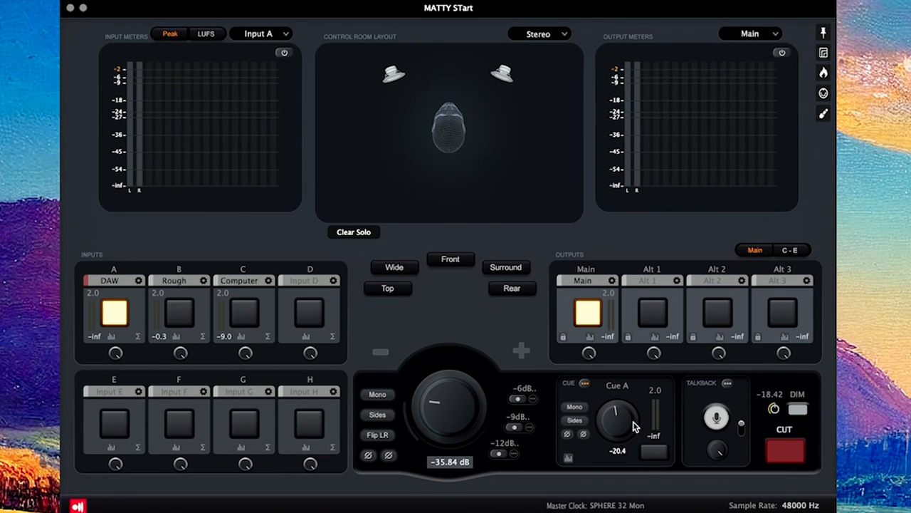
{"action": "mouse_move", "coordinate": [163, 277]}
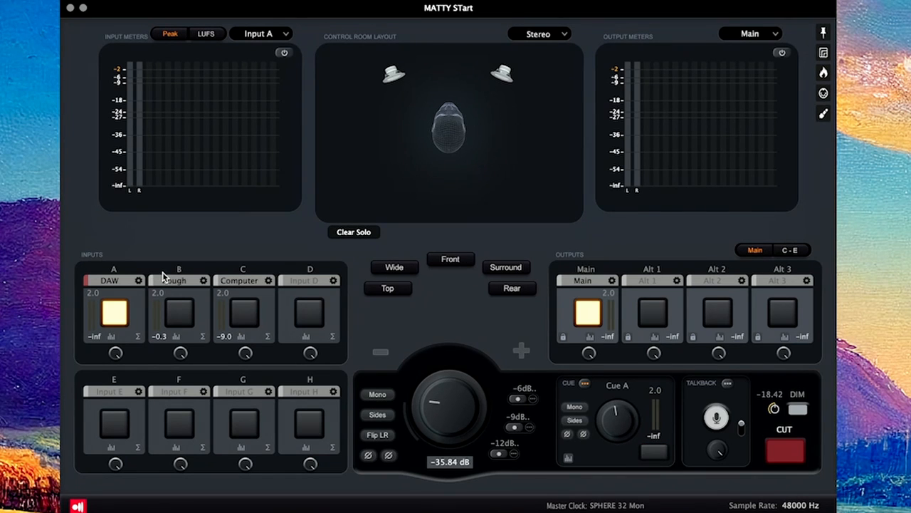
{"action": "mouse_move", "coordinate": [463, 371]}
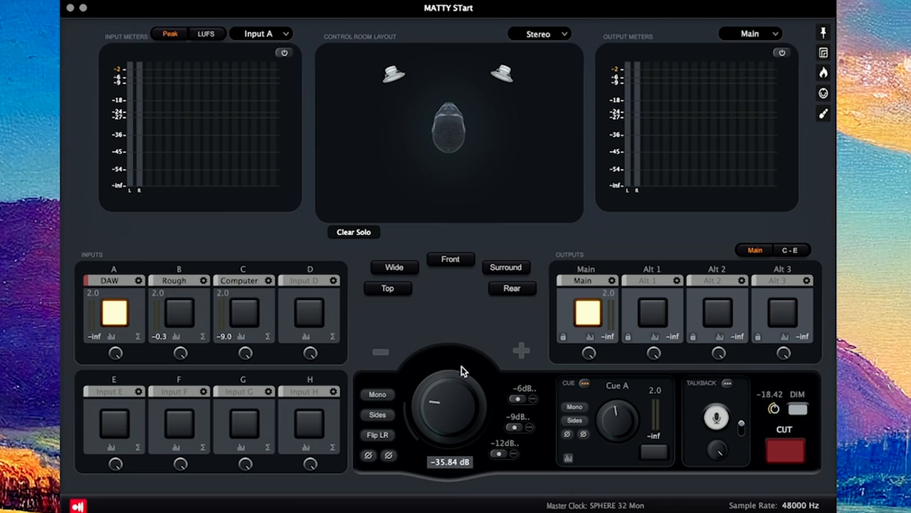
{"action": "mouse_move", "coordinate": [142, 281]}
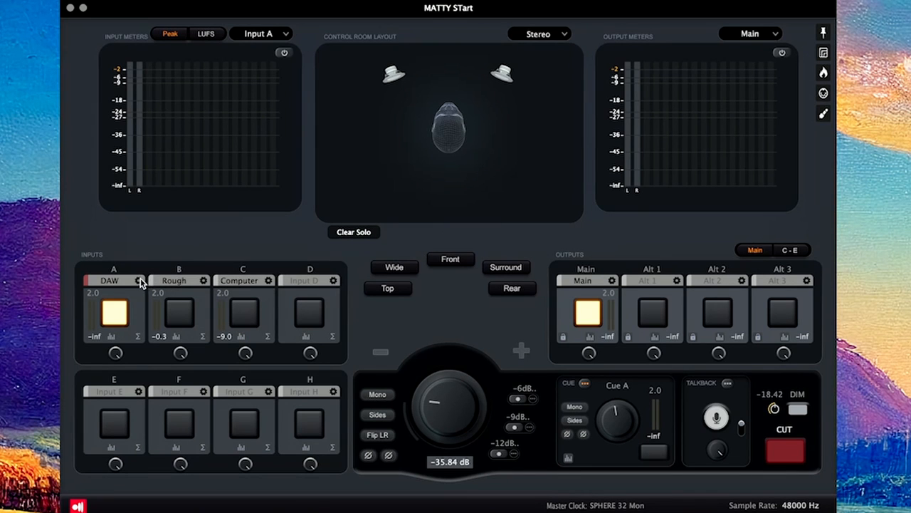
In the DAW input's Inp A settings, turn Send To Cue A on, then close settings.
{"action": "left_click", "coordinate": [140, 281]}
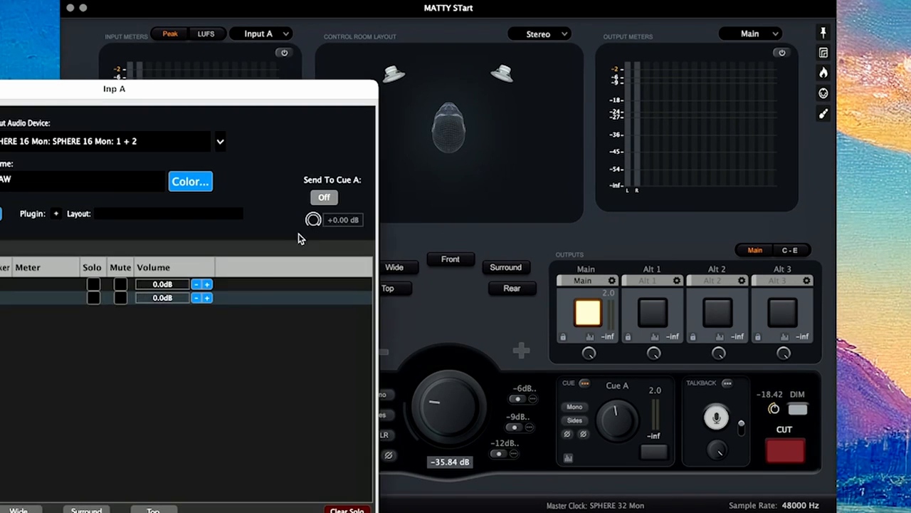
{"action": "left_click", "coordinate": [324, 197]}
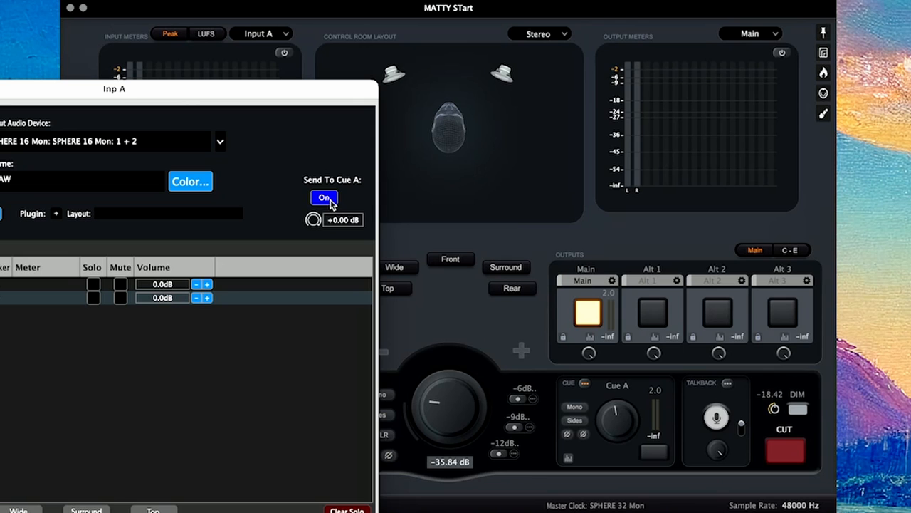
{"action": "left_click", "coordinate": [324, 197]}
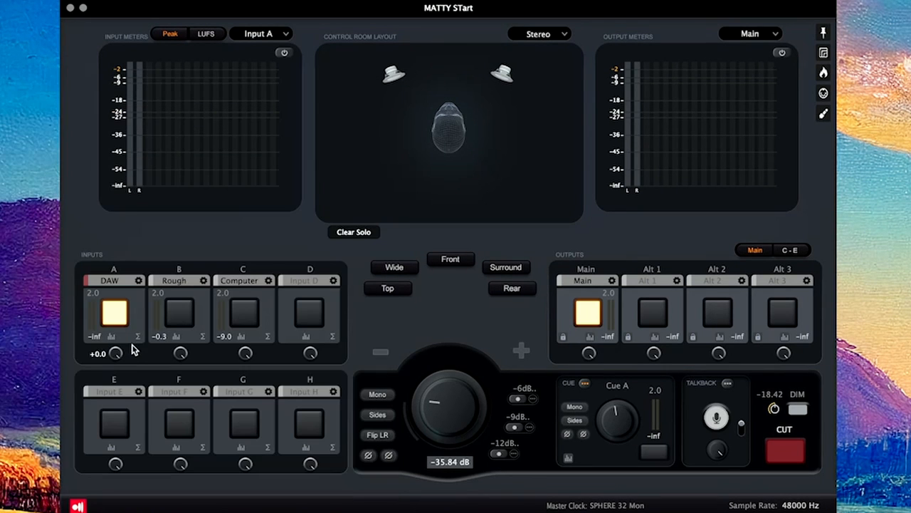
{"action": "mouse_move", "coordinate": [160, 360]}
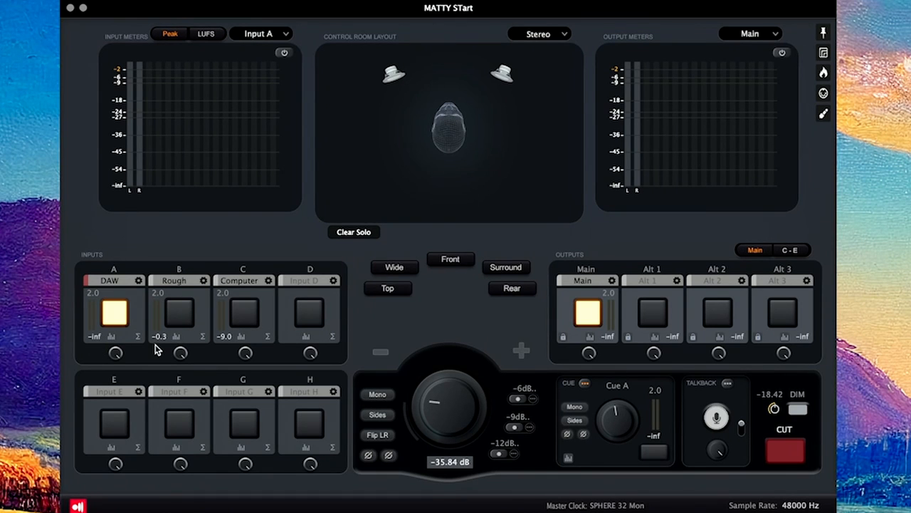
{"action": "mouse_move", "coordinate": [249, 292]}
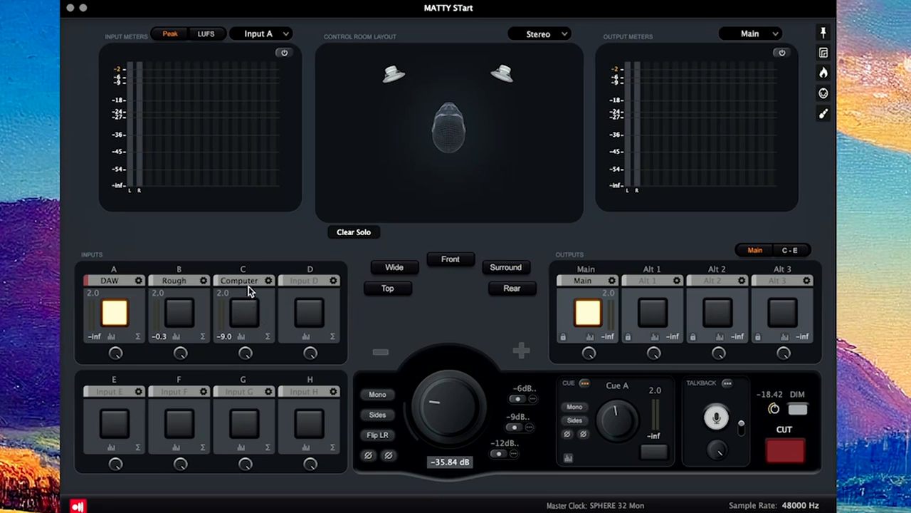
{"action": "mouse_move", "coordinate": [705, 417]}
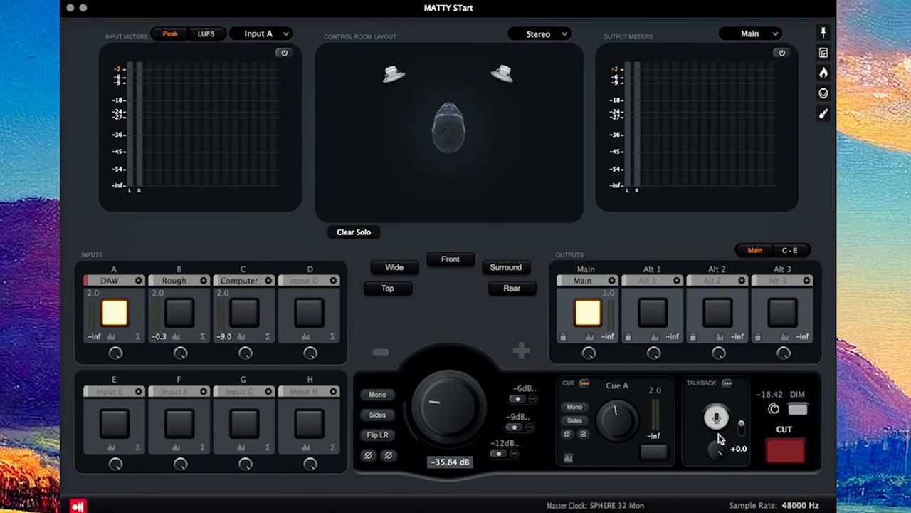
{"action": "mouse_move", "coordinate": [754, 417]}
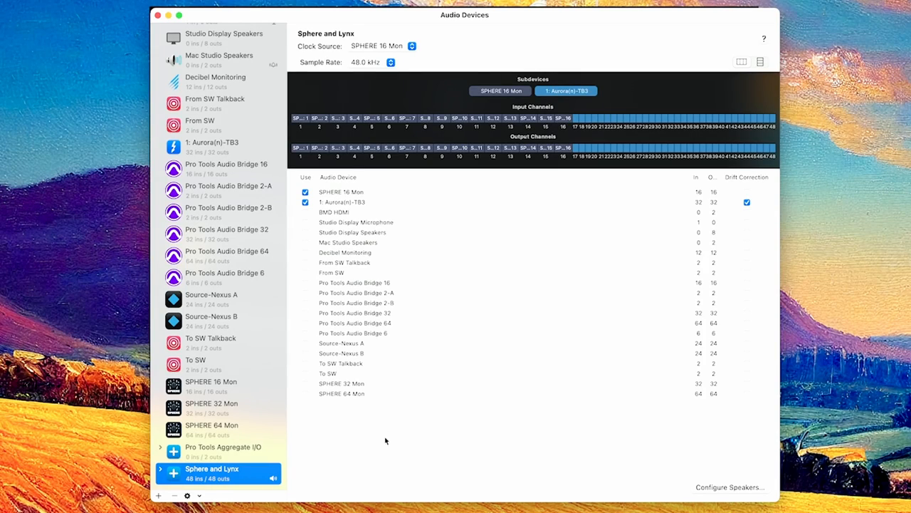
{"action": "mouse_move", "coordinate": [232, 492]}
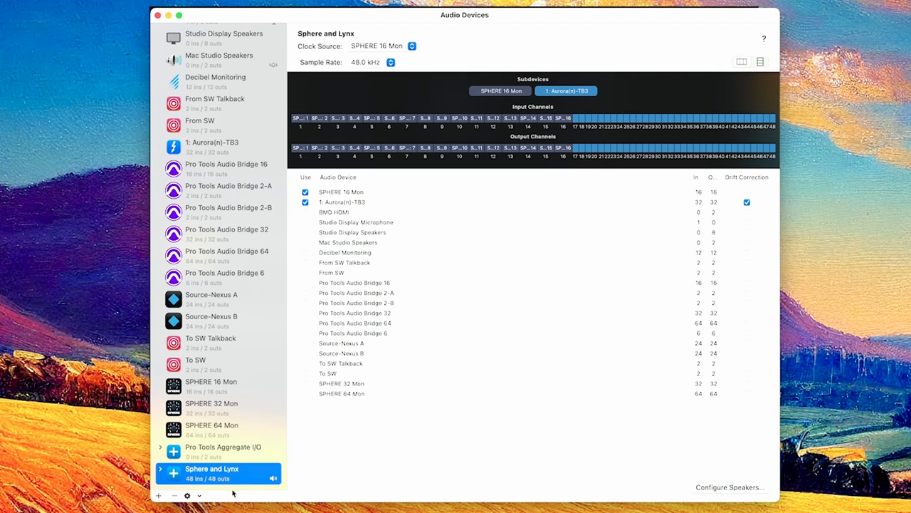
{"action": "mouse_move", "coordinate": [203, 390]}
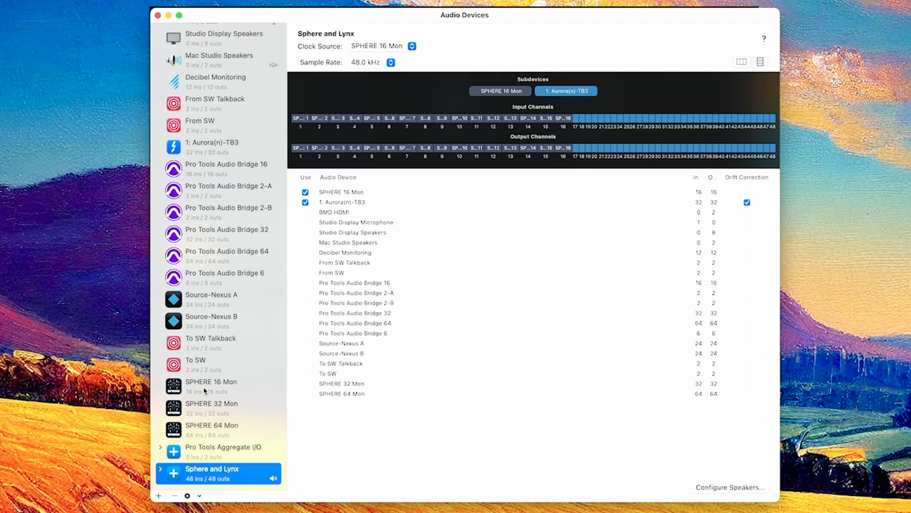
{"action": "mouse_move", "coordinate": [219, 390]}
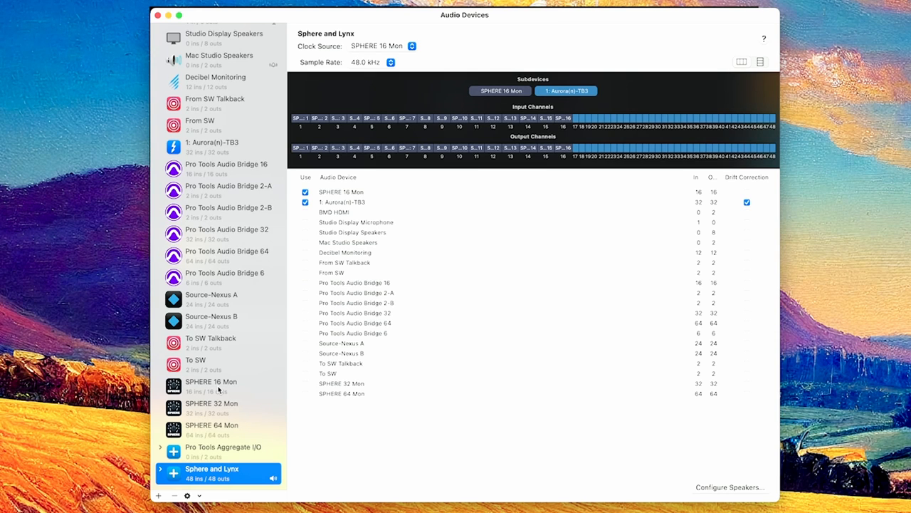
View SPHERE 32 Mon at 48 kHz, 32 channels, then reselect the Sphere and Lynx aggregate.
{"action": "left_click", "coordinate": [211, 384]}
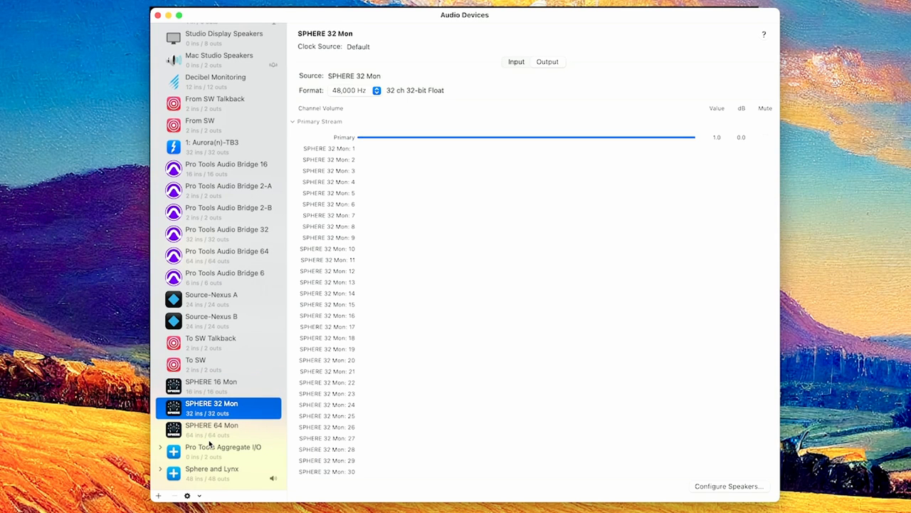
{"action": "left_click", "coordinate": [212, 429]}
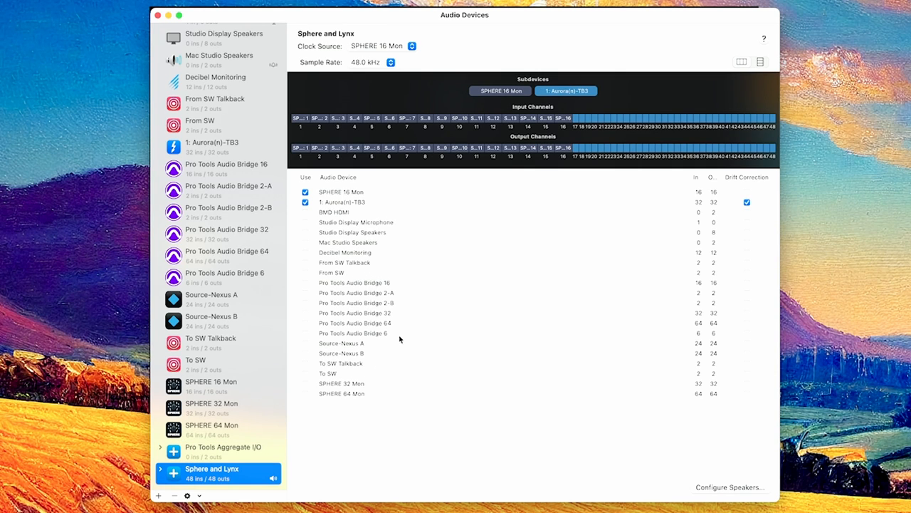
{"action": "mouse_move", "coordinate": [350, 182]}
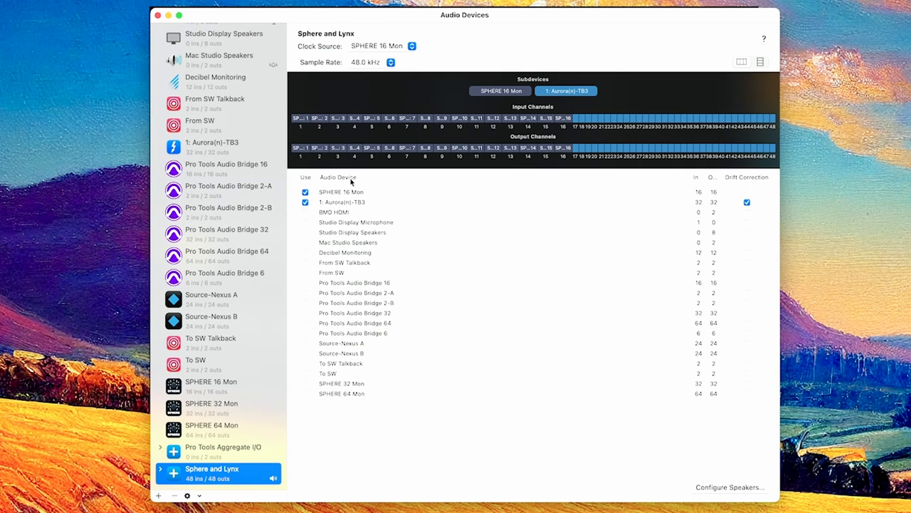
{"action": "mouse_move", "coordinate": [352, 201]}
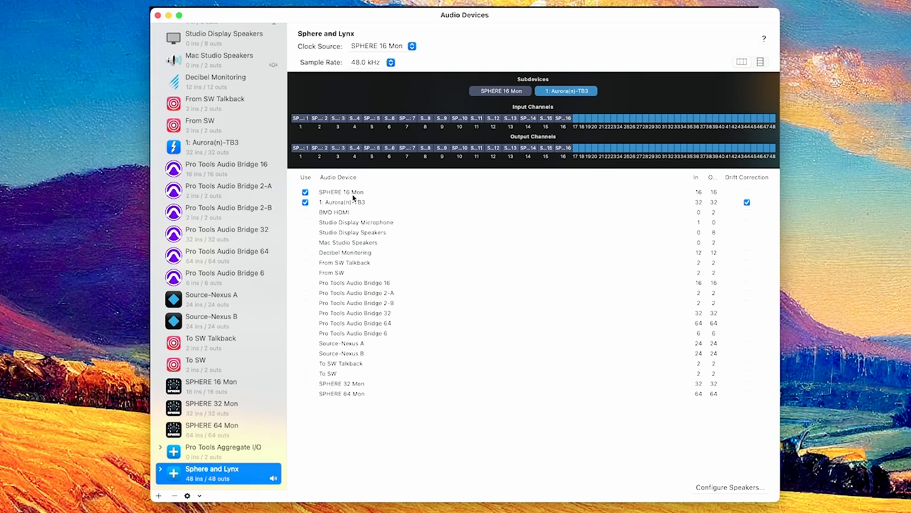
{"action": "mouse_move", "coordinate": [356, 202]}
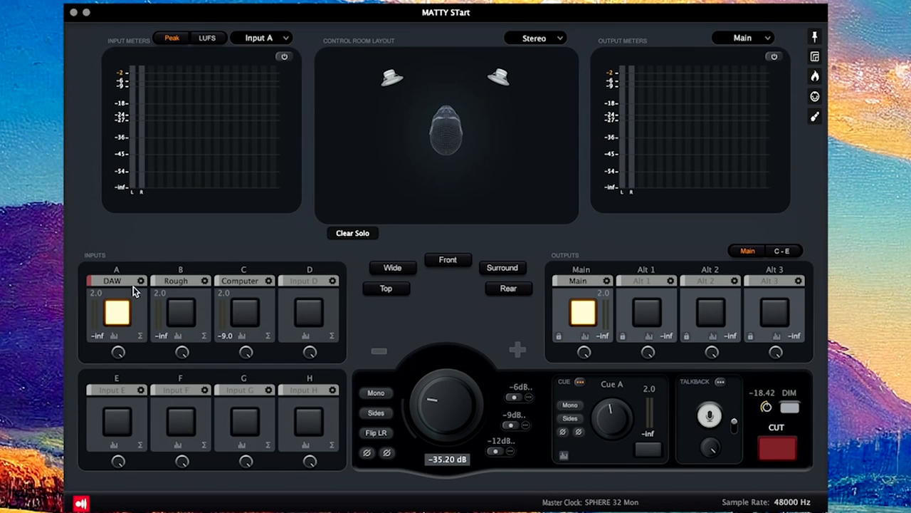
{"action": "mouse_move", "coordinate": [148, 283]}
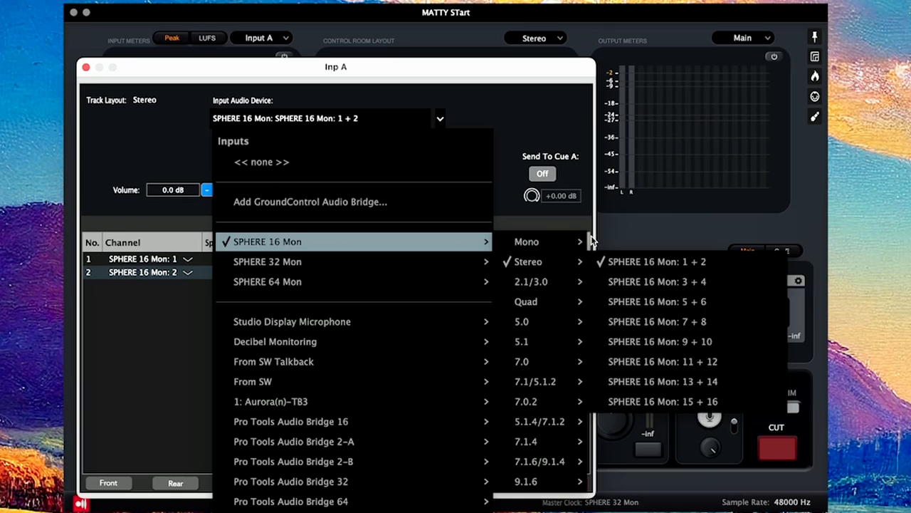
Keep SPHERE 16 Mon 1 + 2 as the DAW input source and close Inp A.
{"action": "left_click", "coordinate": [656, 261]}
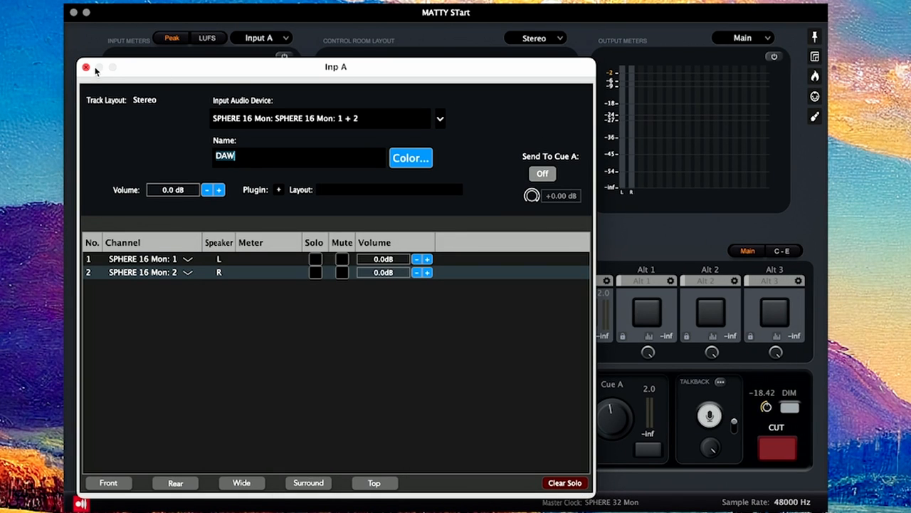
{"action": "left_click", "coordinate": [85, 67]}
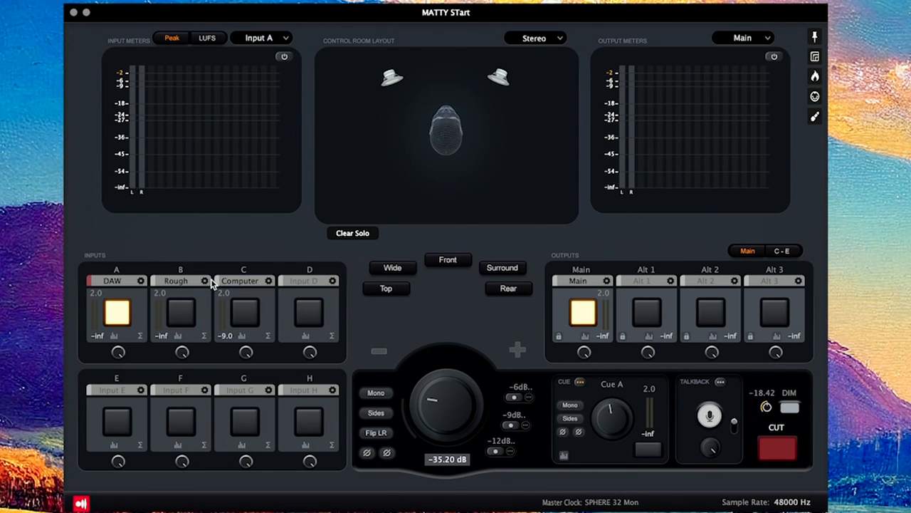
{"action": "left_click", "coordinate": [205, 280]}
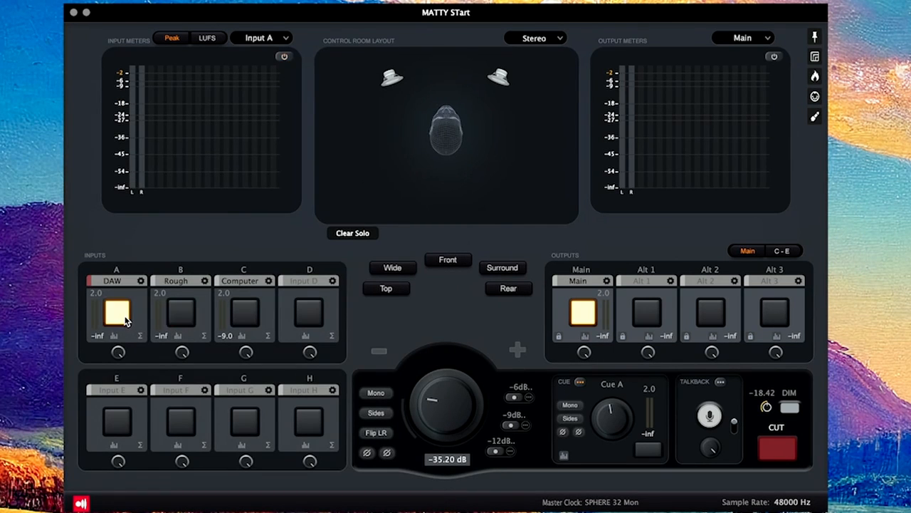
{"action": "left_click", "coordinate": [180, 313]}
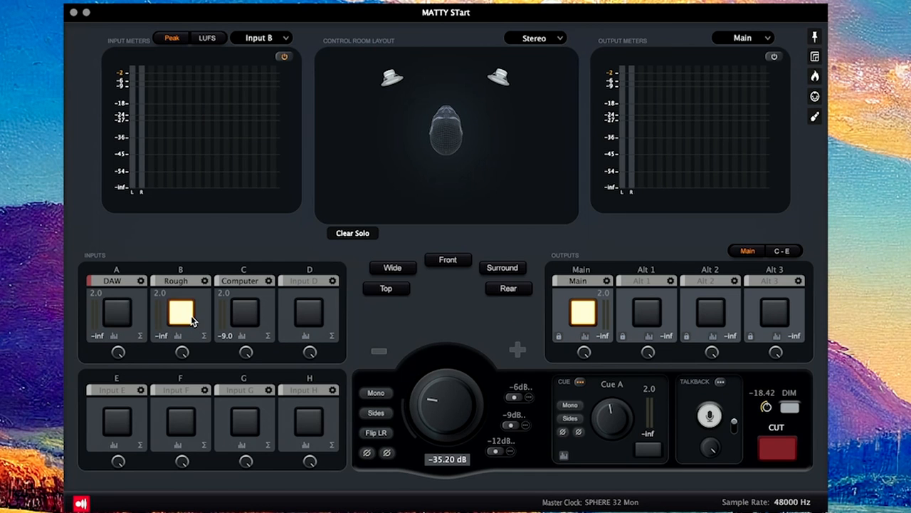
{"action": "left_click", "coordinate": [116, 313]}
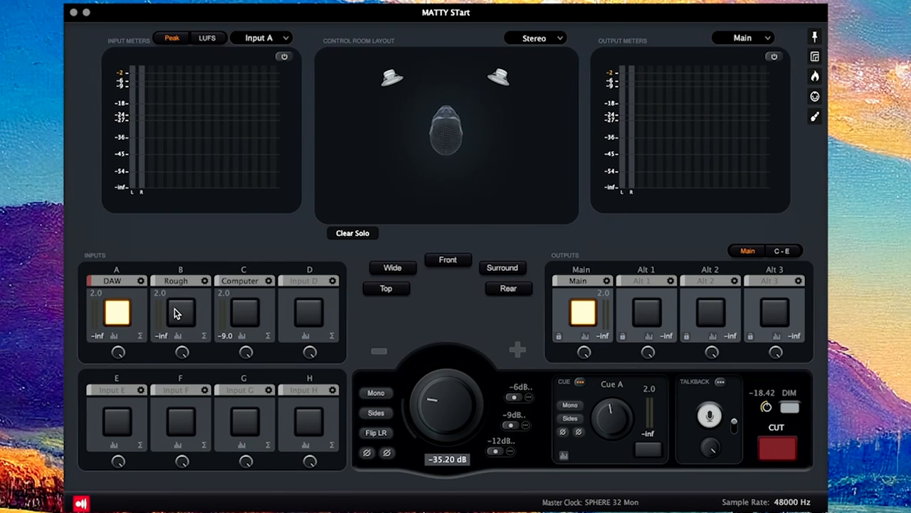
{"action": "mouse_move", "coordinate": [281, 282]}
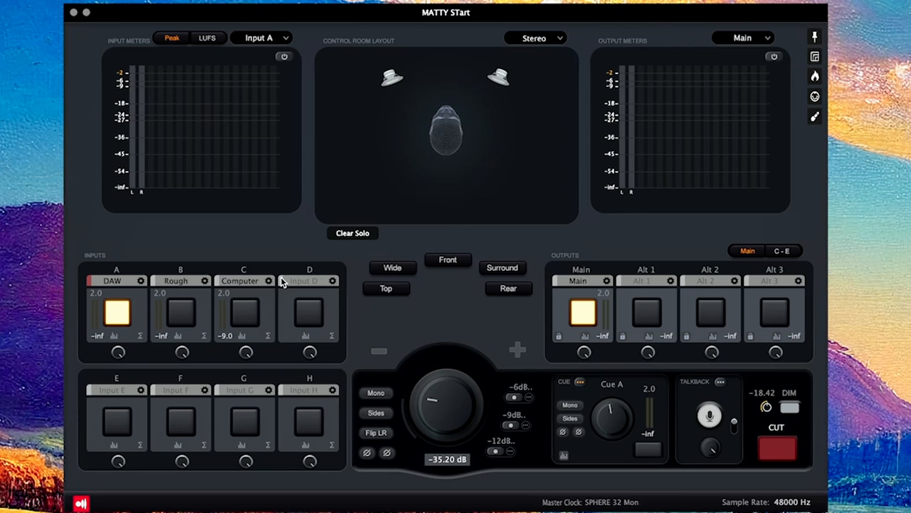
{"action": "mouse_move", "coordinate": [276, 282]}
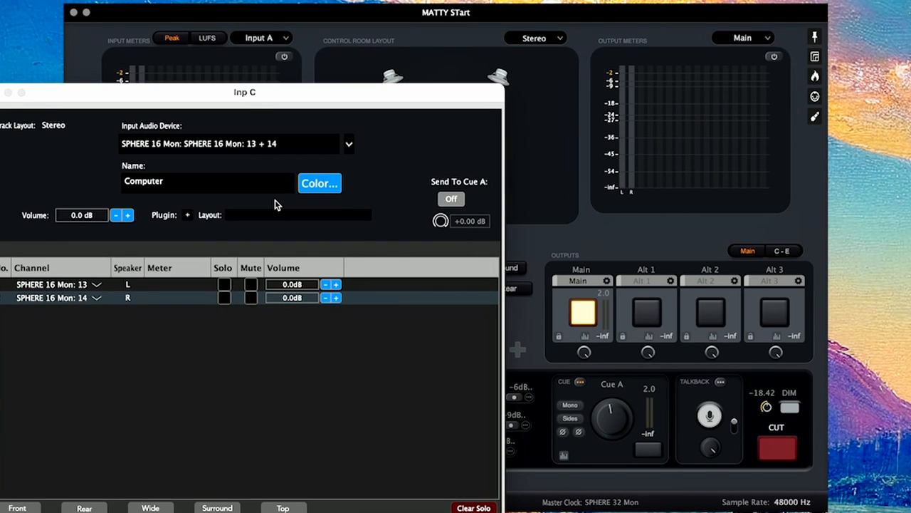
{"action": "mouse_move", "coordinate": [283, 151]}
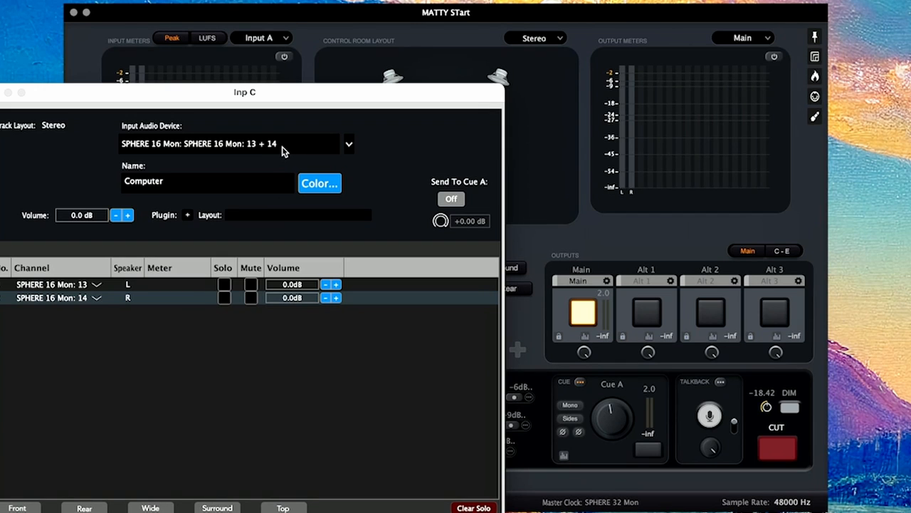
{"action": "mouse_move", "coordinate": [126, 155]}
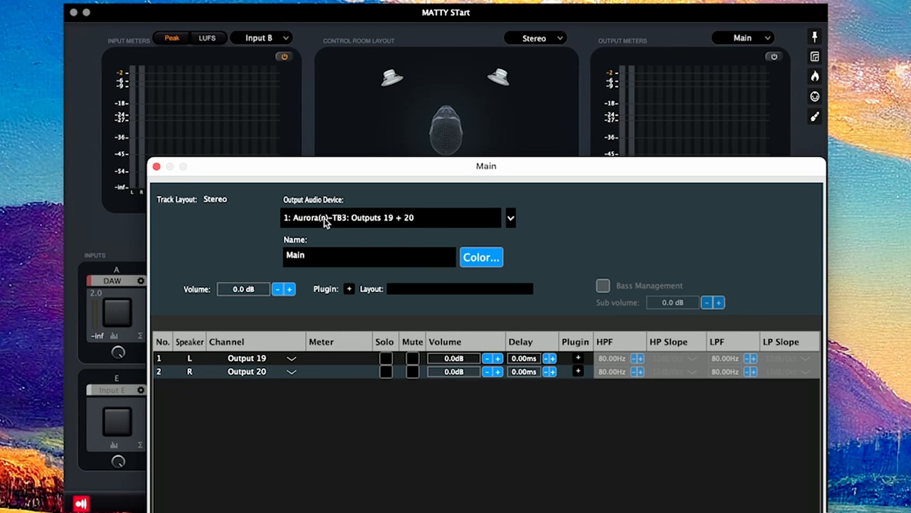
{"action": "mouse_move", "coordinate": [419, 228]}
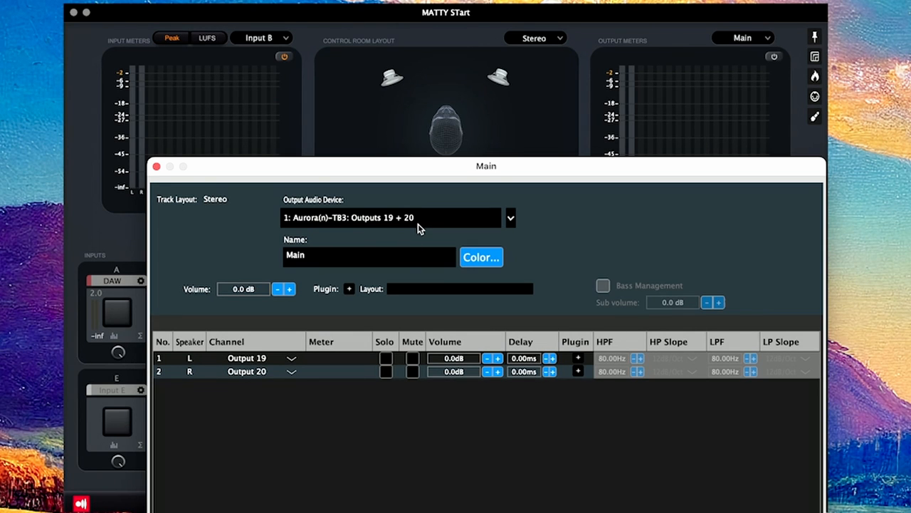
Open the Main output's Output Audio Device list showing 1: Aurora(n)-TB3 checked.
{"action": "left_click", "coordinate": [509, 218]}
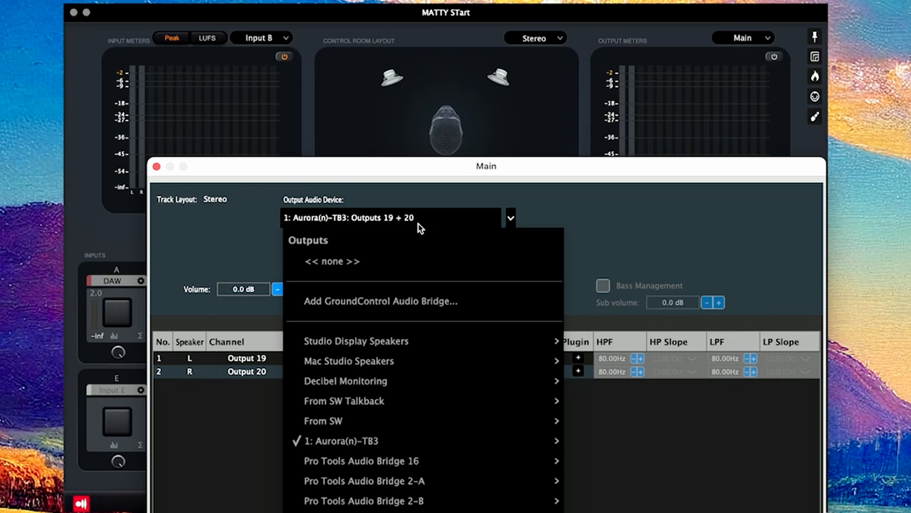